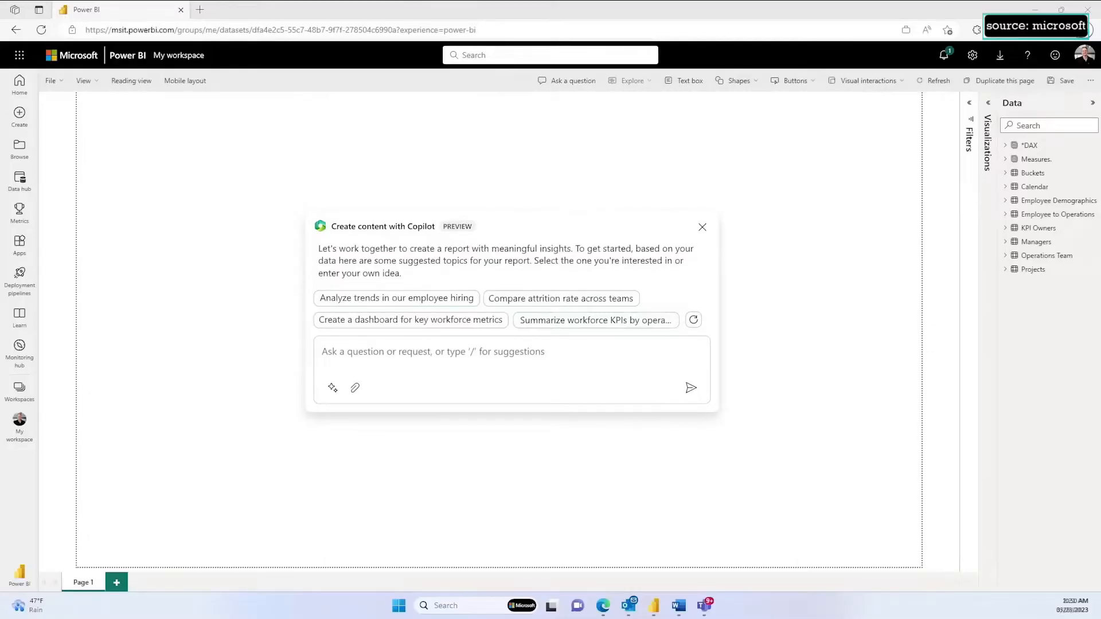
Write a Copilot prompt asking for a workforce hiring report with hires broken down by employment type
left_click(511, 351)
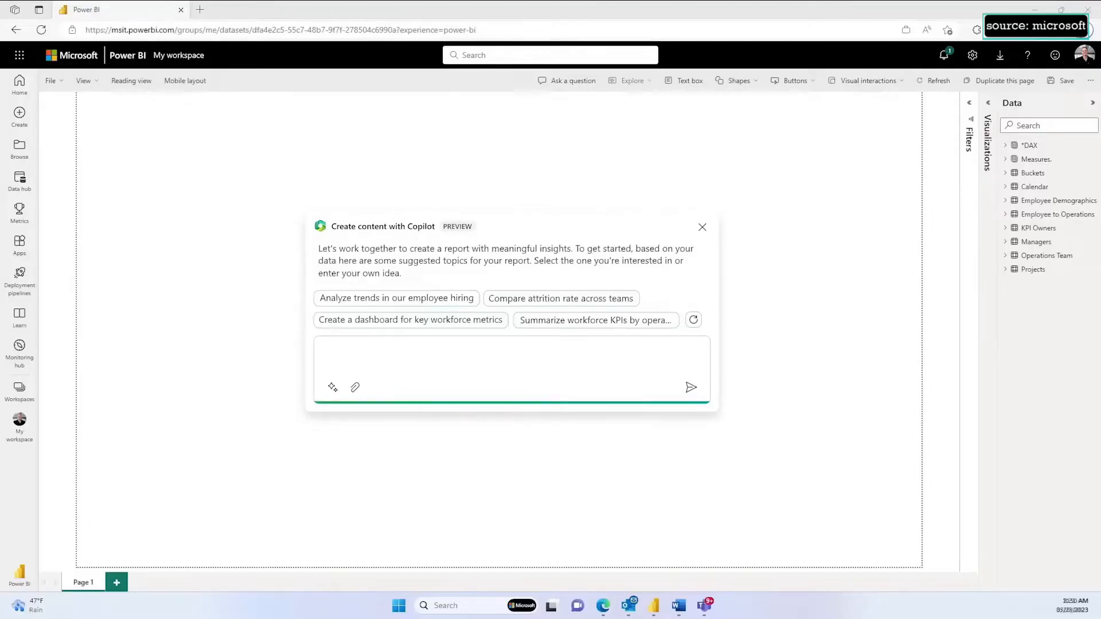
type("Help me build a report summarizing our workforce hiring for the last 12 months. I want it to include the following:")
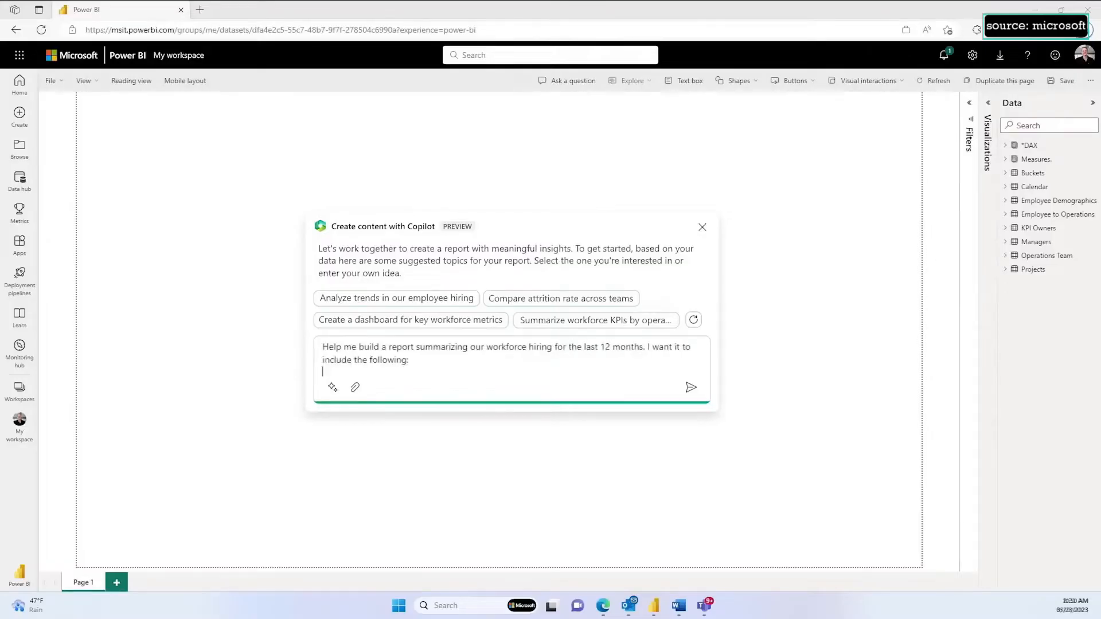
type("How many employees we hired broken down by employment type")
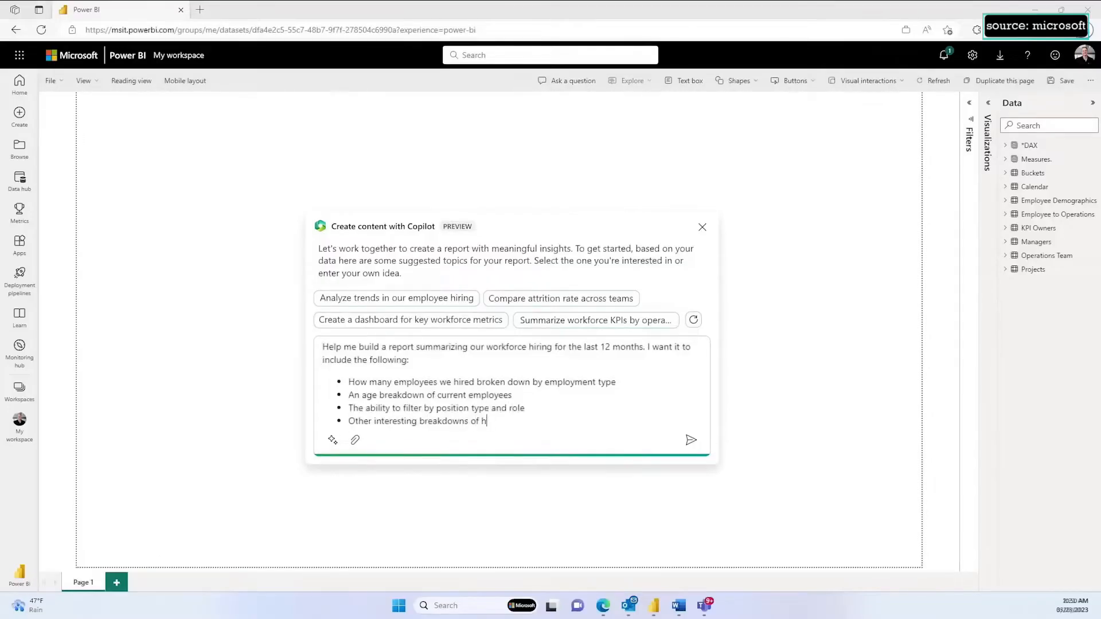
type("iring by employment type")
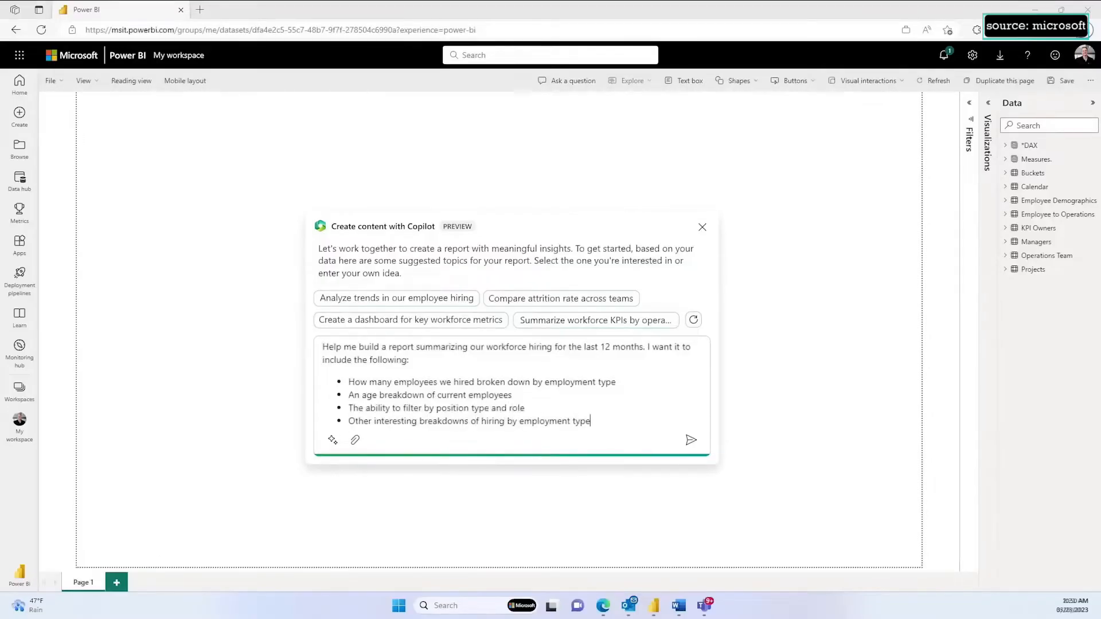
Send the request to Copilot and filter the generated Workforce Demographics page by Role
left_click(690, 440)
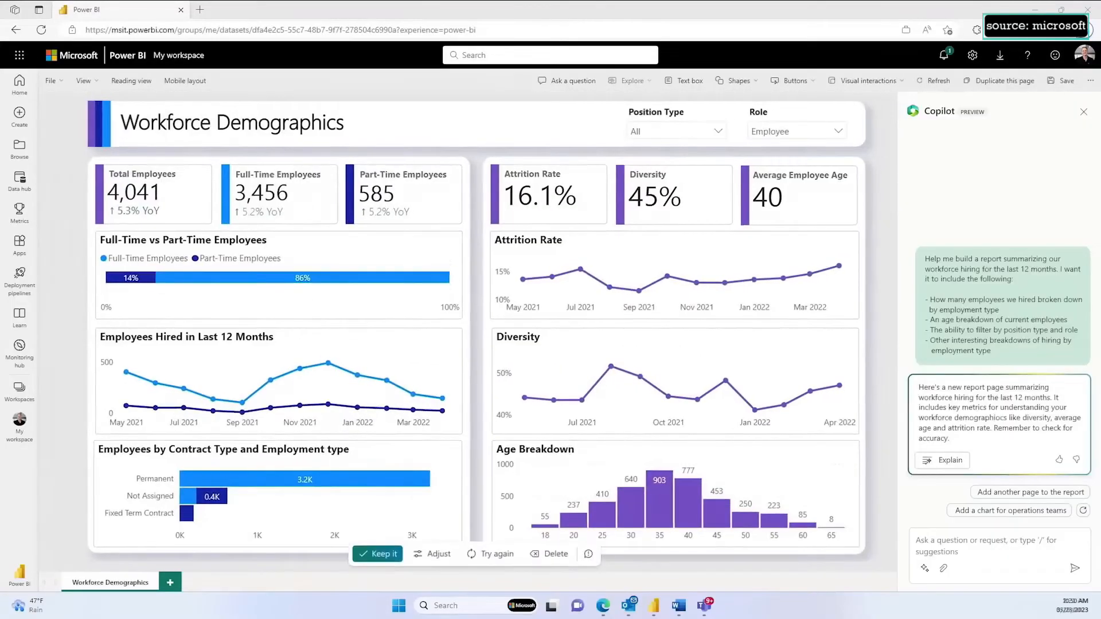
mouse_move(660, 541)
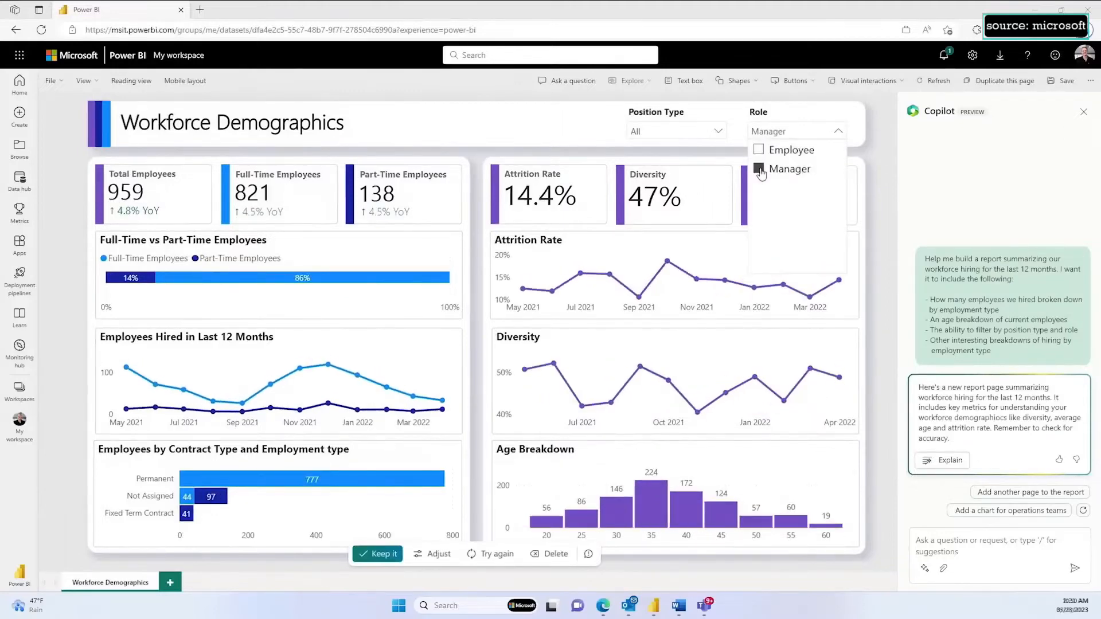
left_click(789, 149)
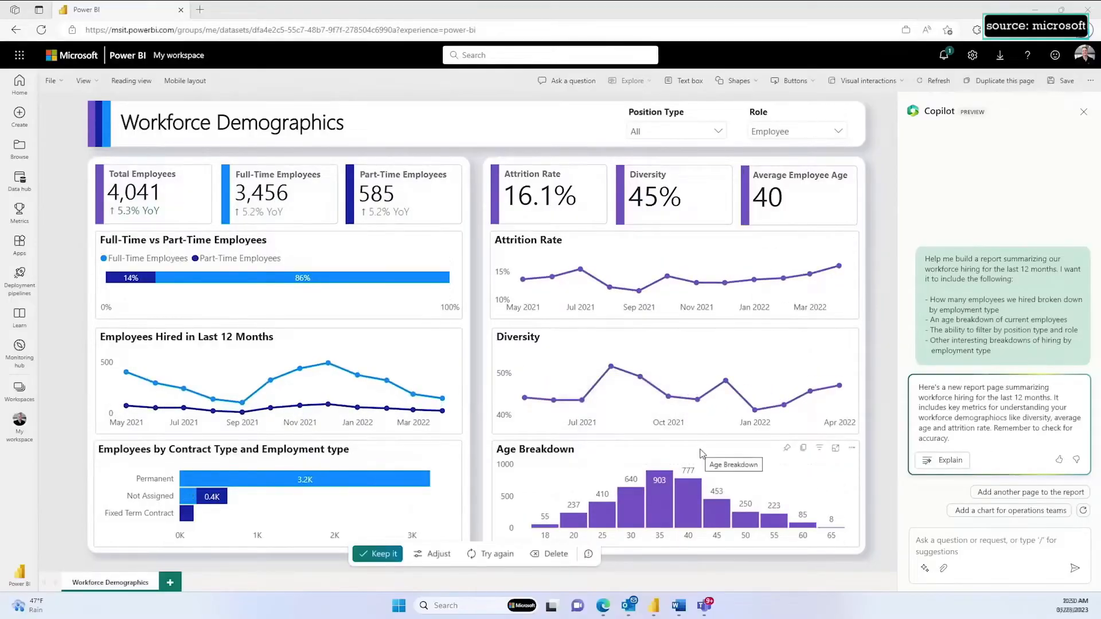
mouse_move(438, 554)
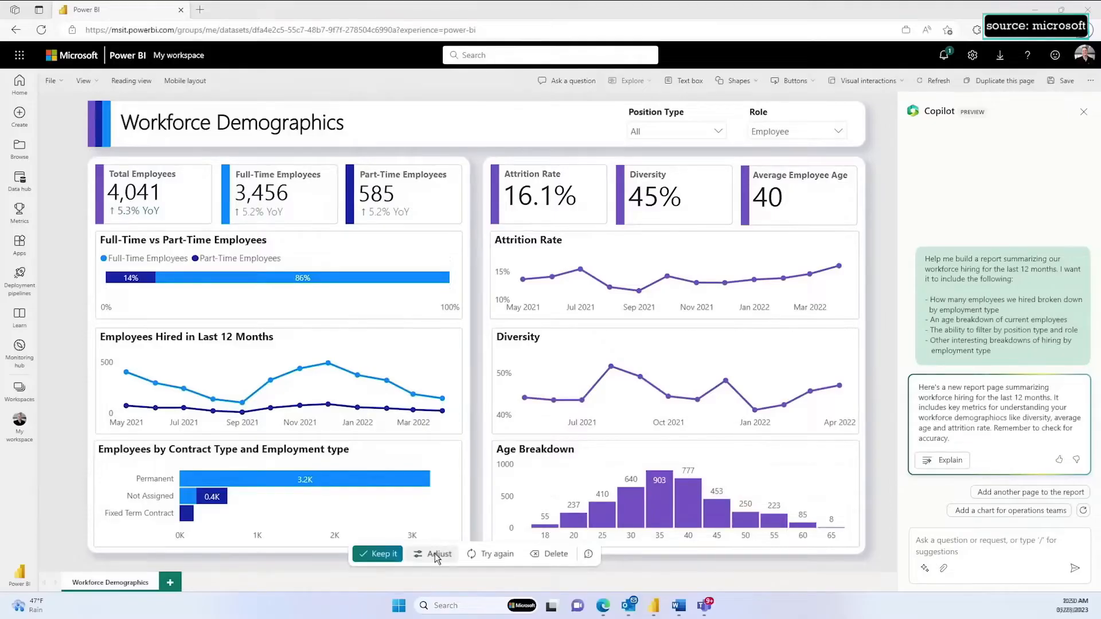
Ask Copilot to adjust the page into an alternative layout with age breakdown over time
left_click(439, 554)
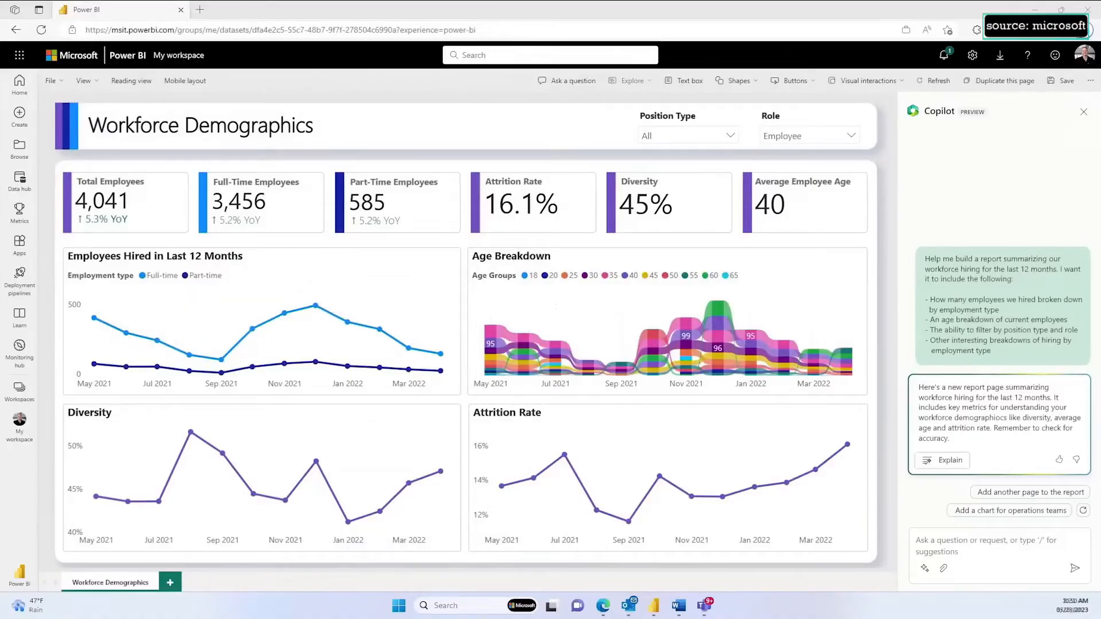
Ask Copilot what is causing the attrition rate to go up
type("what is")
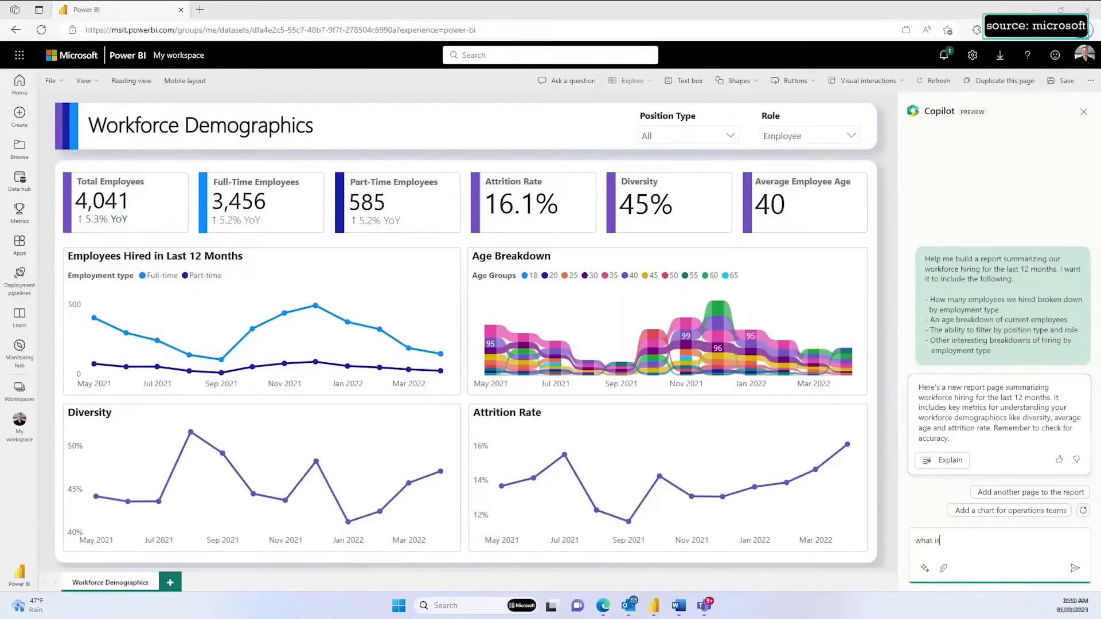
type("causing our attrit")
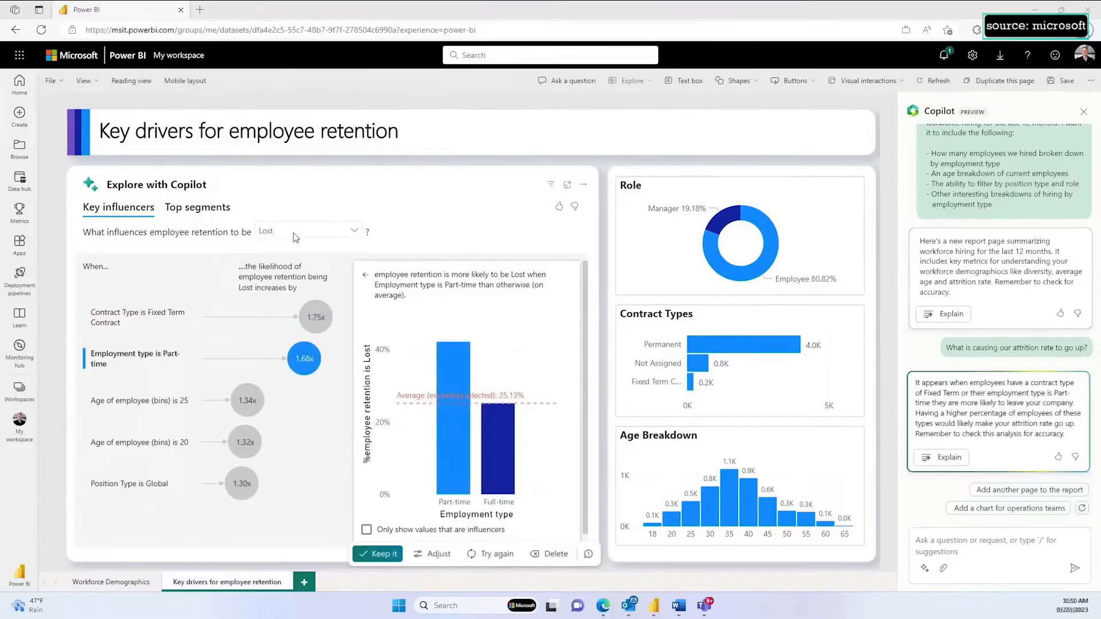
Analyse key influencers for retention Kept and inspect the 80.9% top segment
left_click(309, 231)
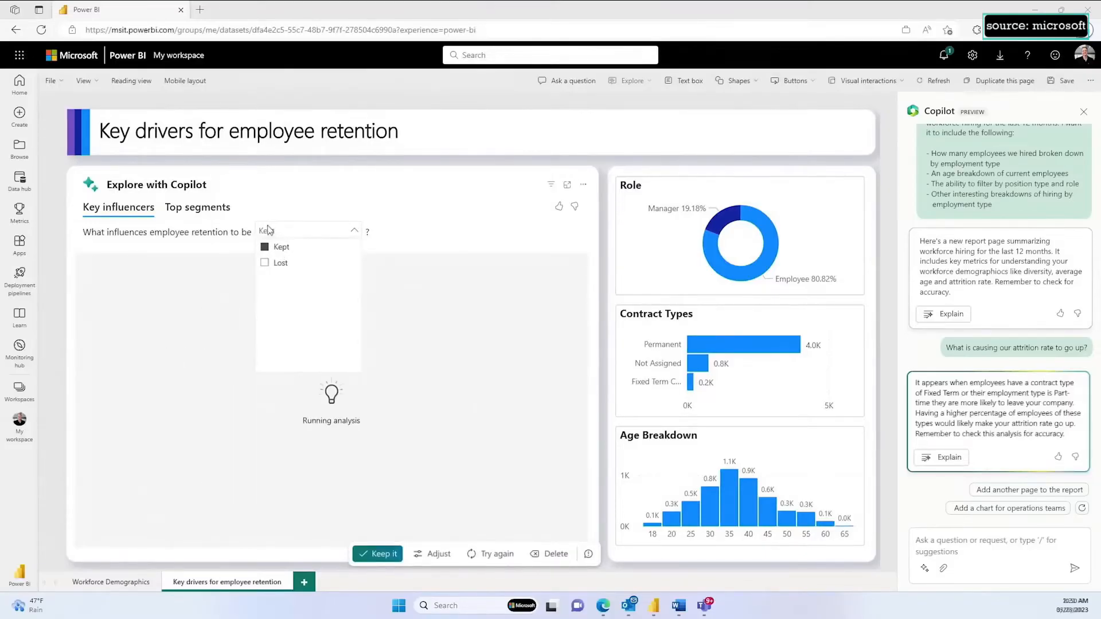
left_click(281, 247)
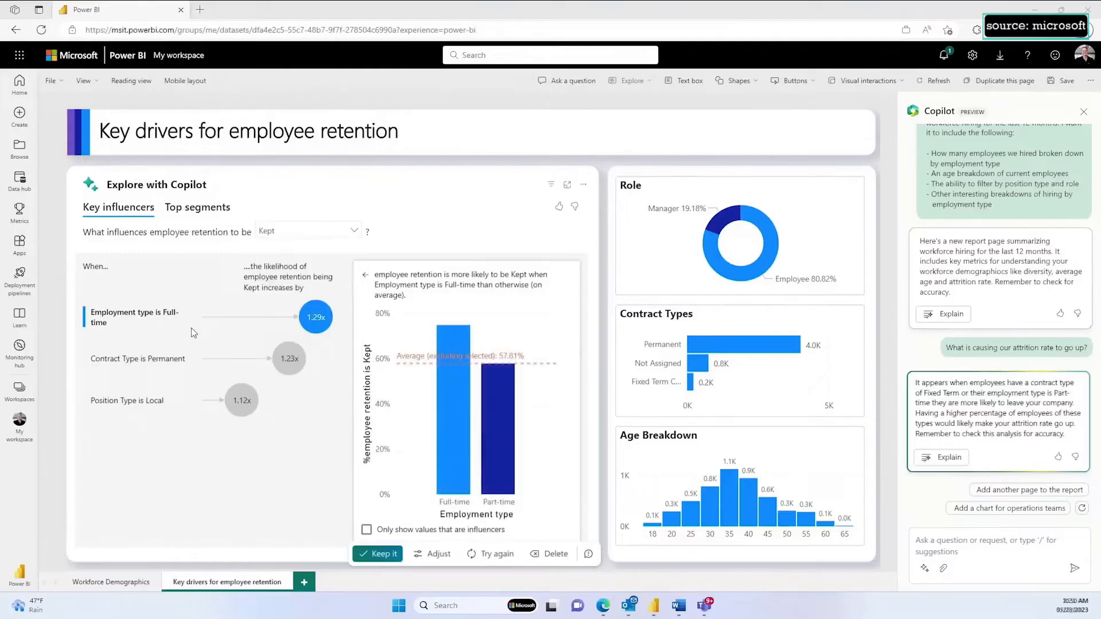
left_click(197, 207)
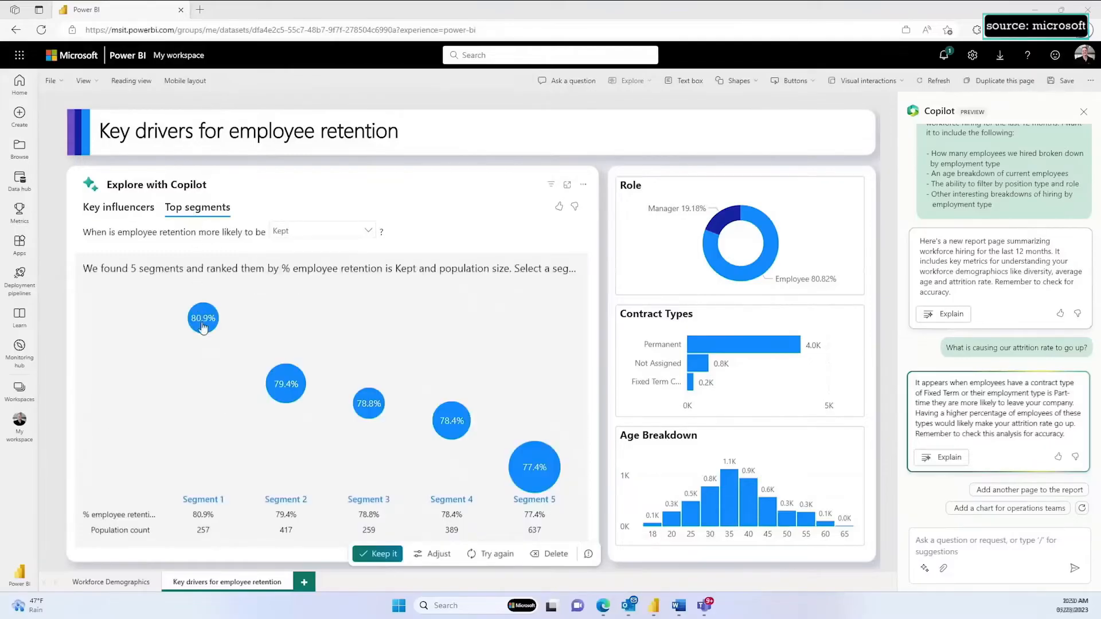
left_click(203, 319)
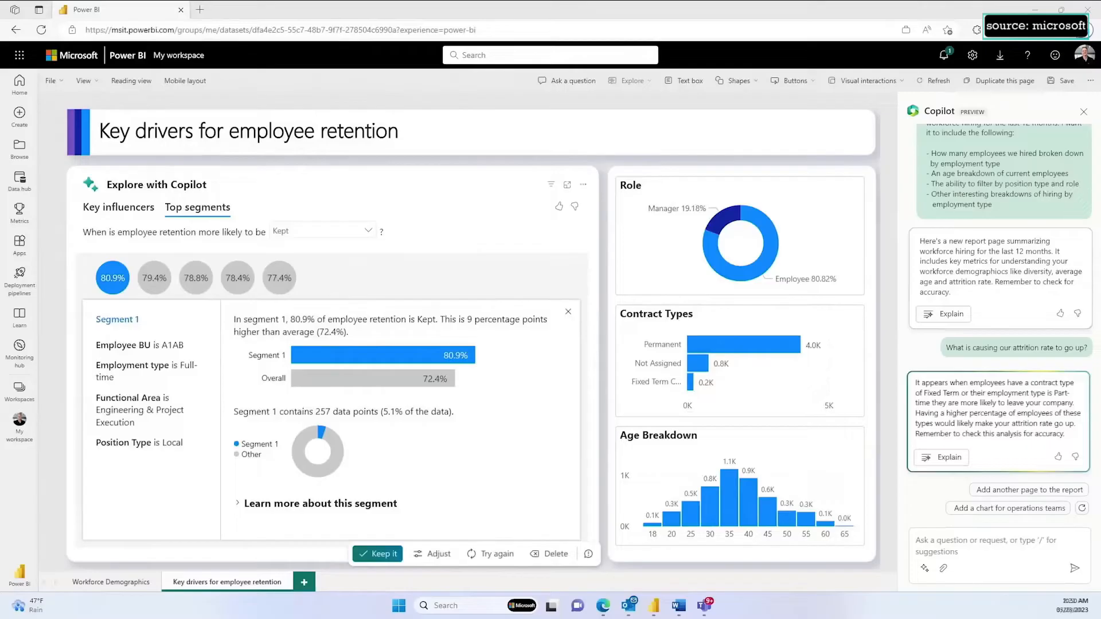
Return to Workforce Demographics and keep Copilot's red HR executive dashboard restyle
left_click(111, 582)
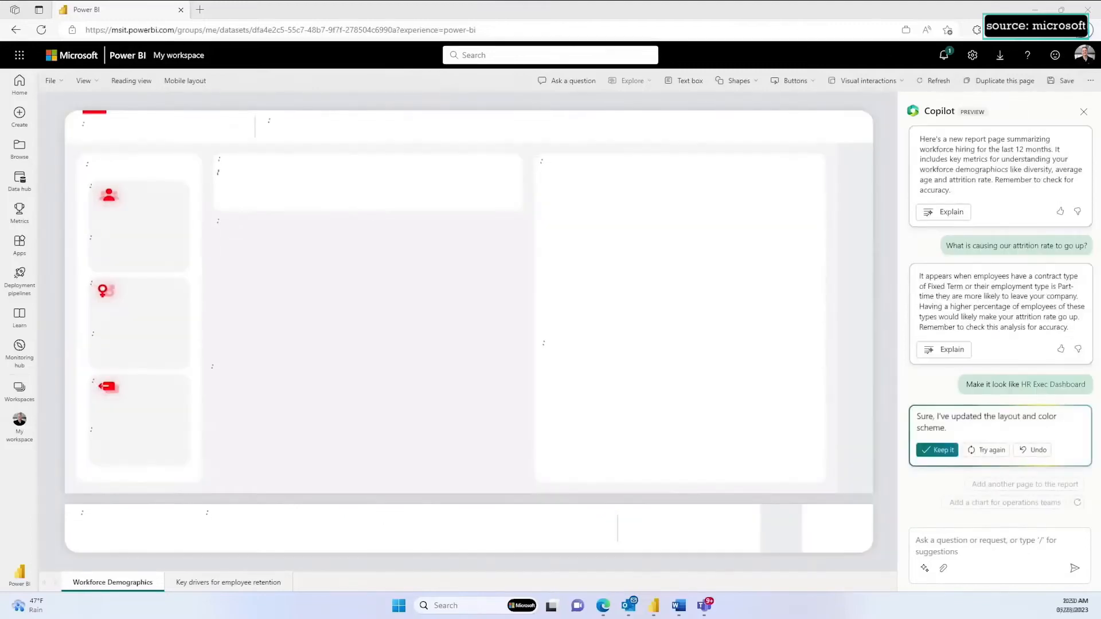
left_click(939, 450)
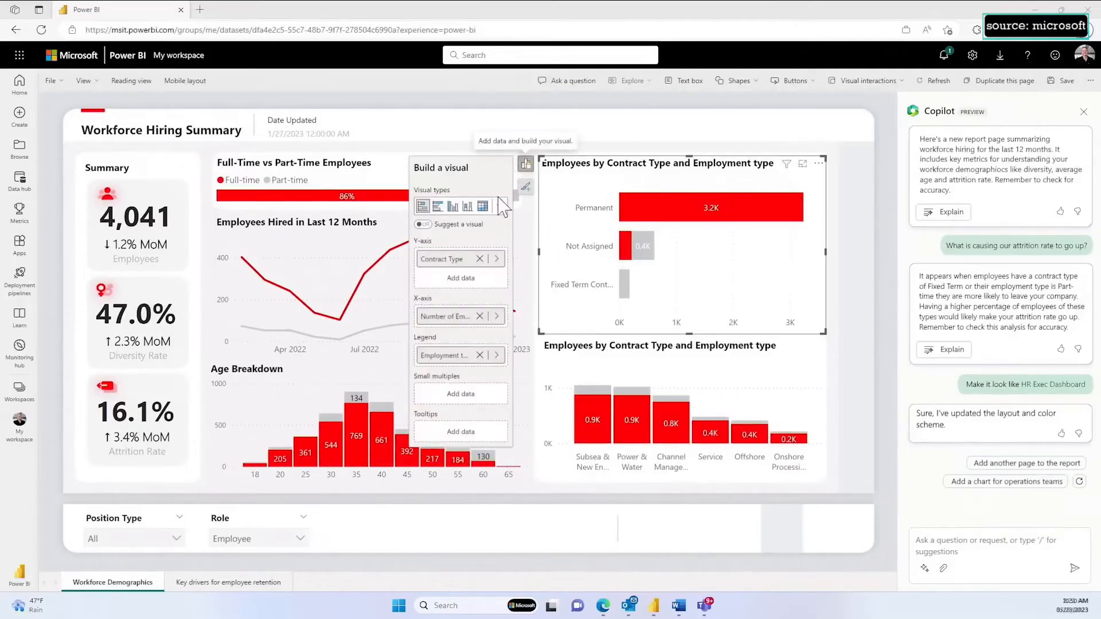
Convert the contract type chart to a treemap and start asking Copilot to replace the right side
left_click(499, 206)
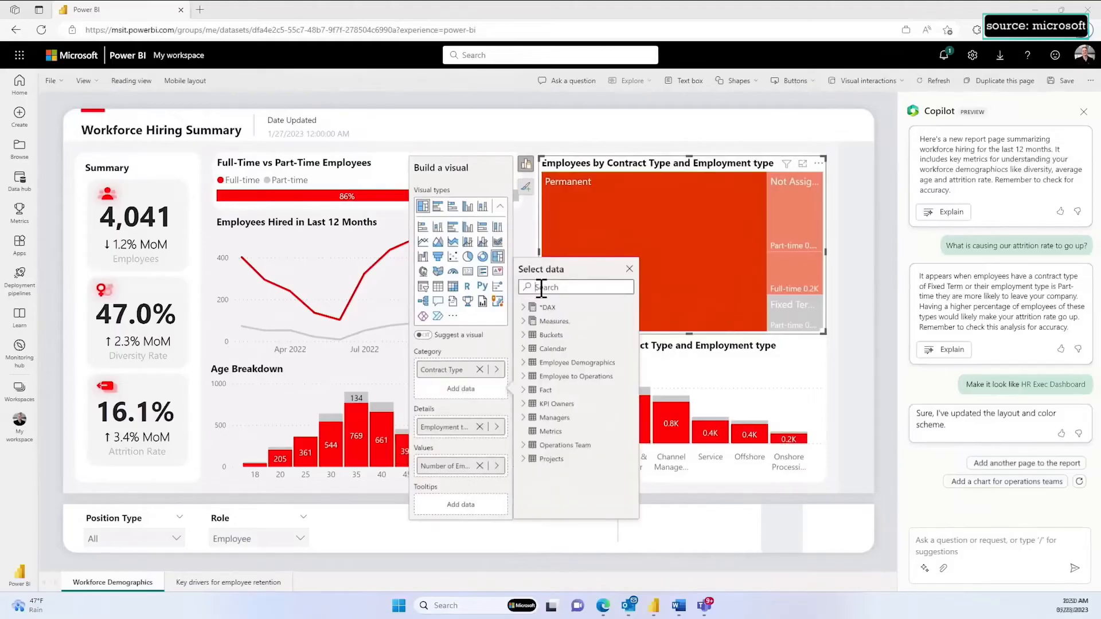
type("funct")
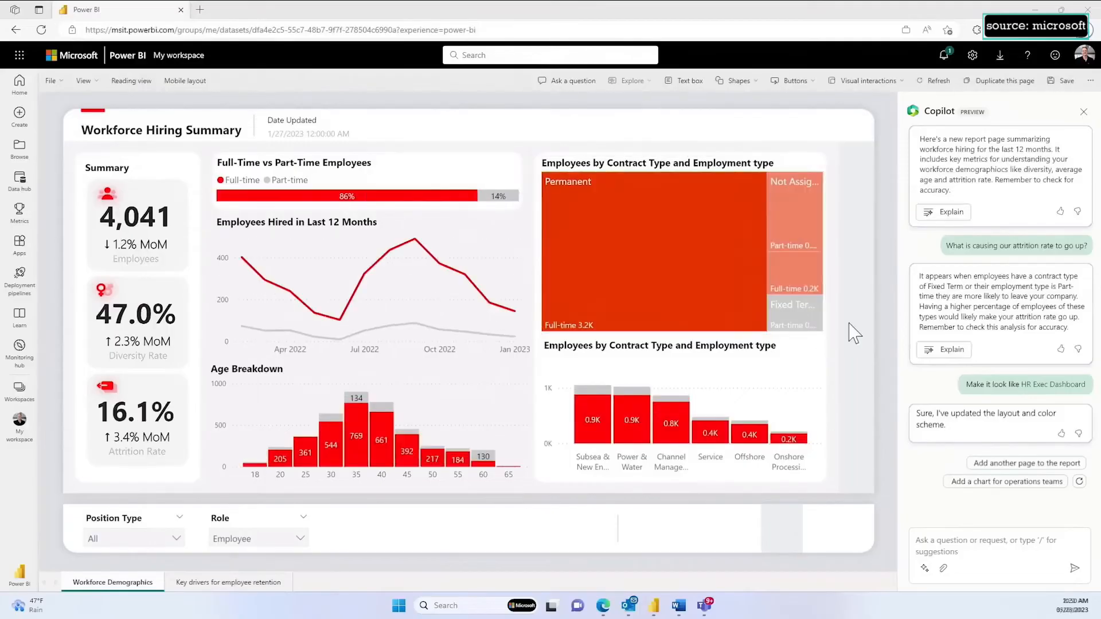
type("rep")
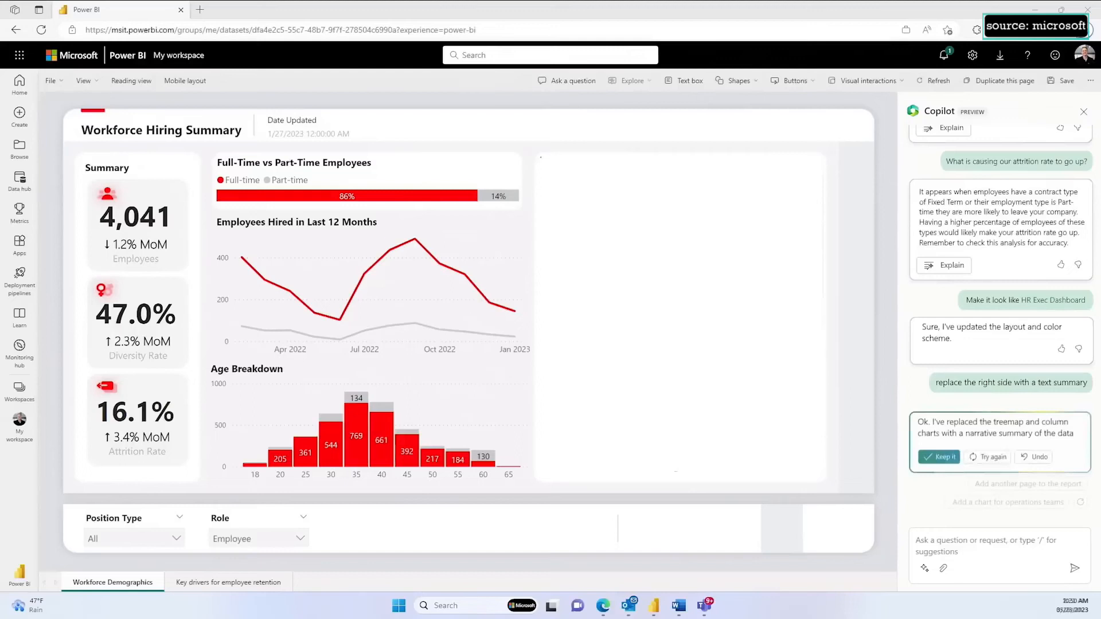
Keep Copilot's Workforce Hiring Insights narrative summary on the right side
left_click(939, 457)
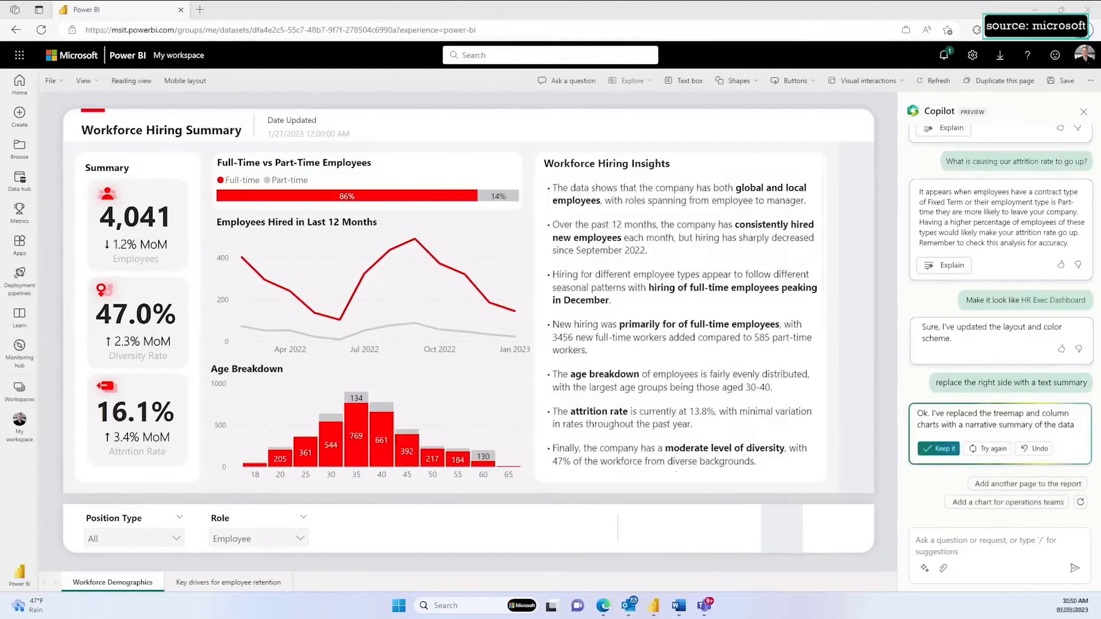